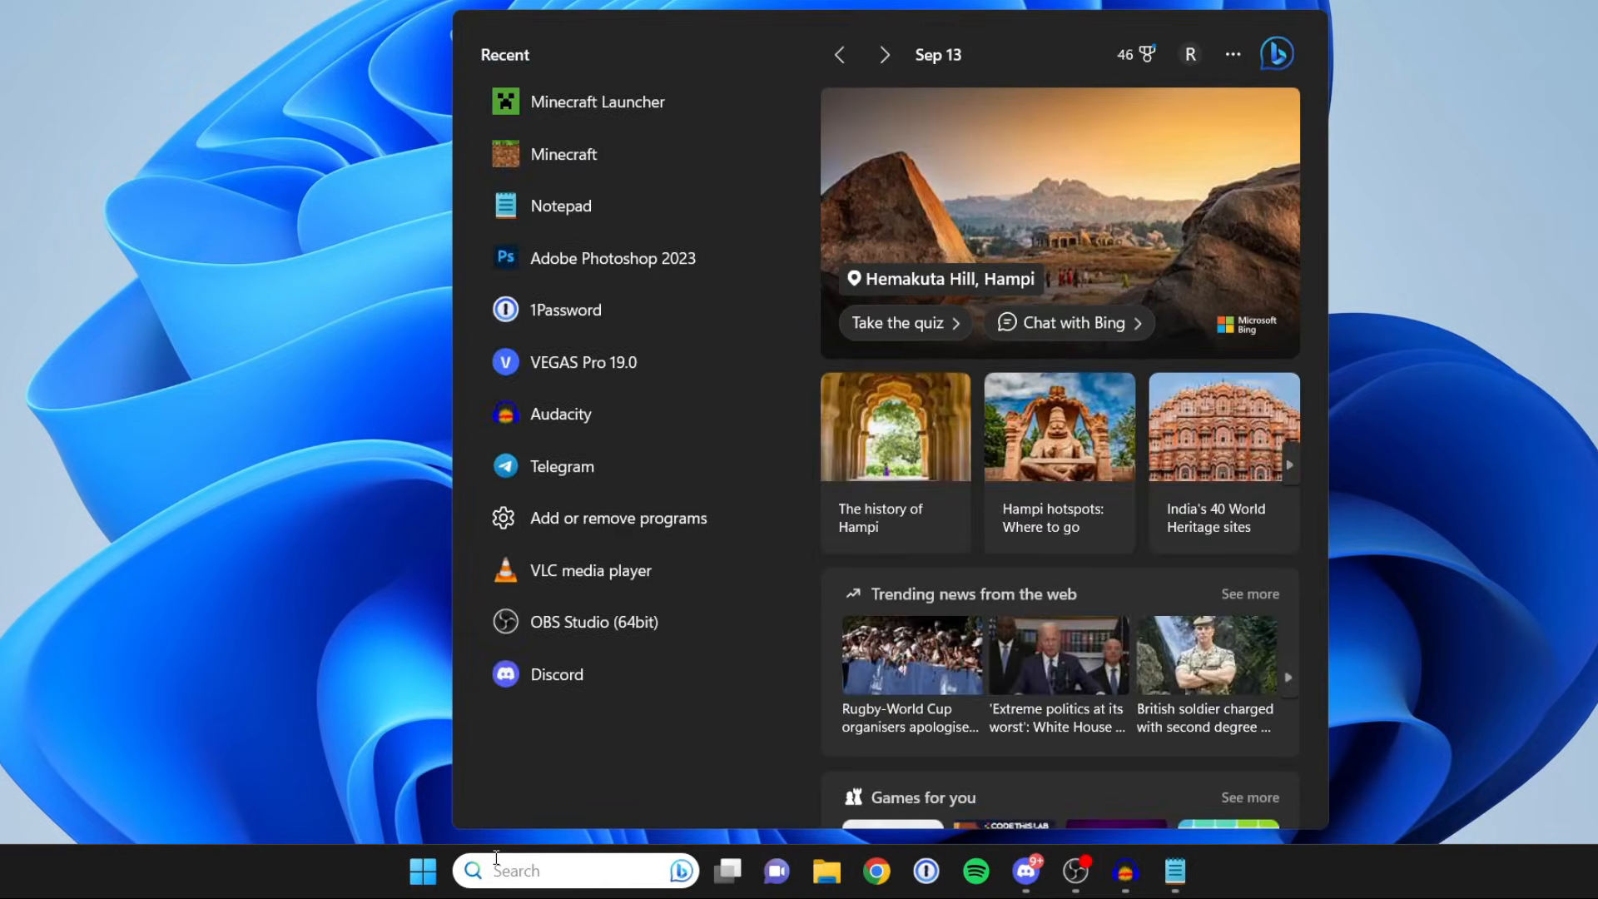
Step: Search Windows for the Microsoft Store by typing 'micor'
type("micor")
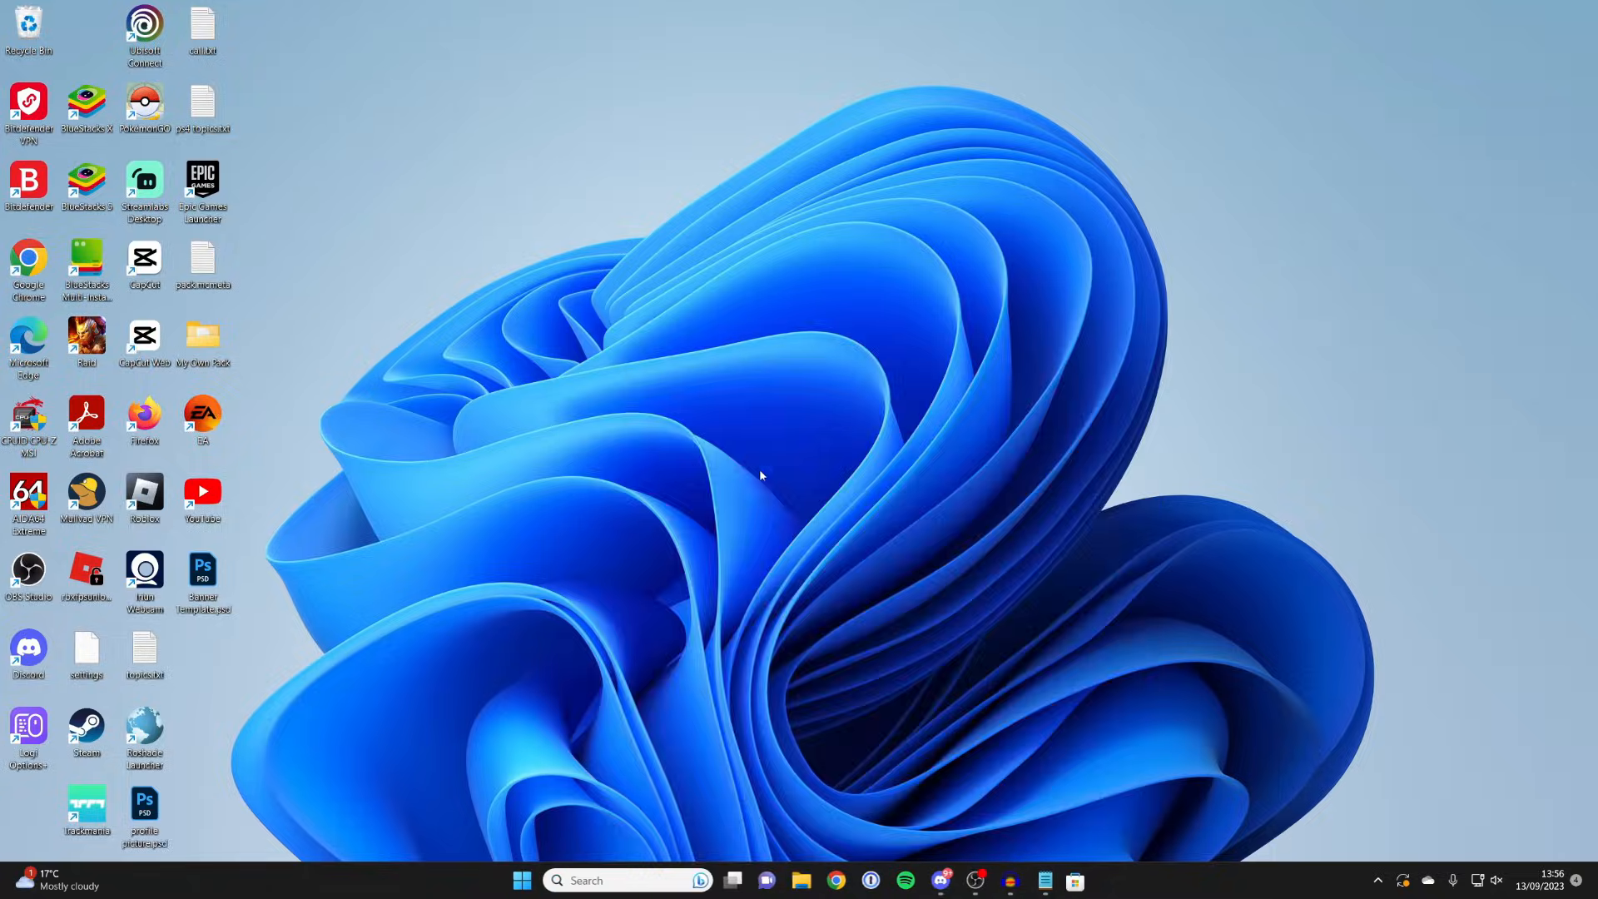
Step: Launch Microsoft Store and go to the Library page of installed apps
left_click(1073, 880)
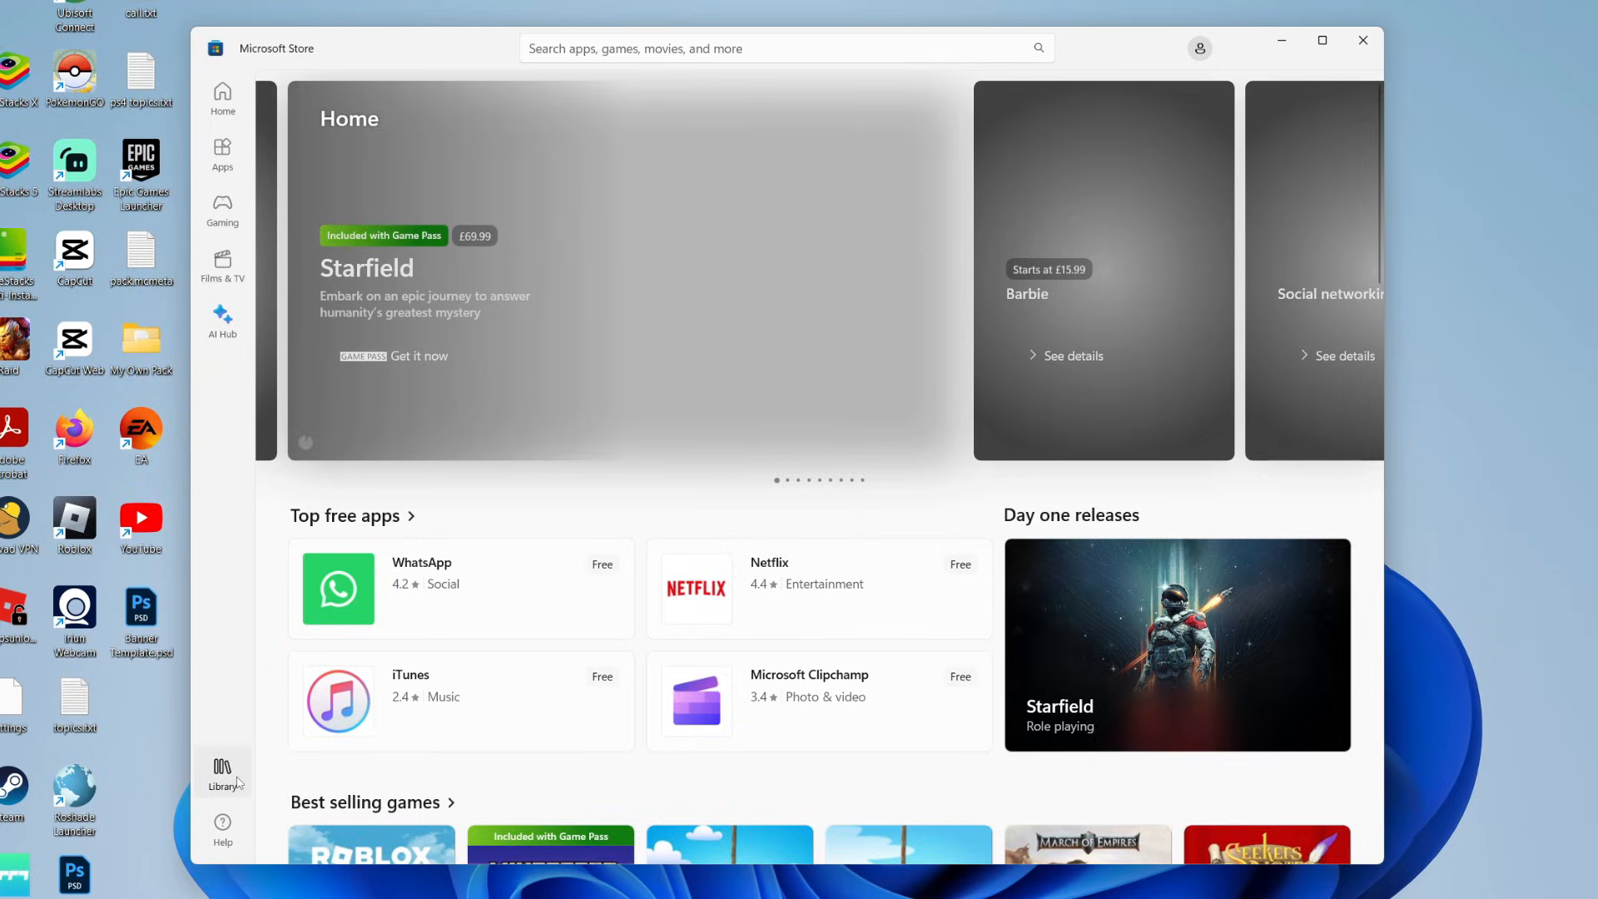
left_click(222, 773)
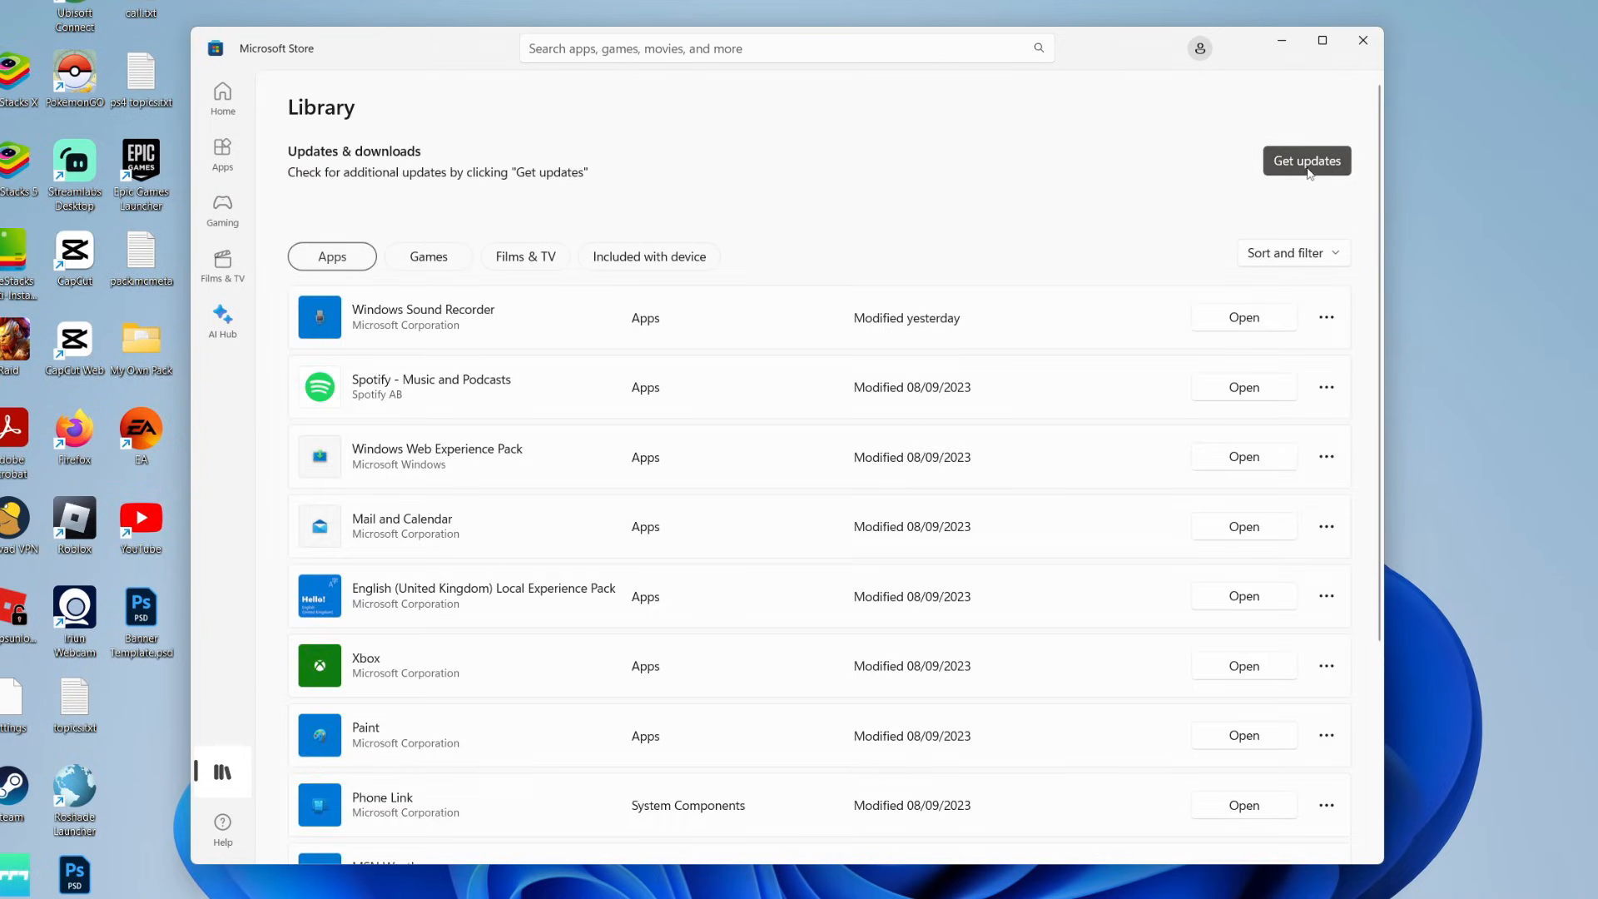
Step: Get updates for Gaming Services and Mail and Calendar, then close the Store
left_click(1307, 160)
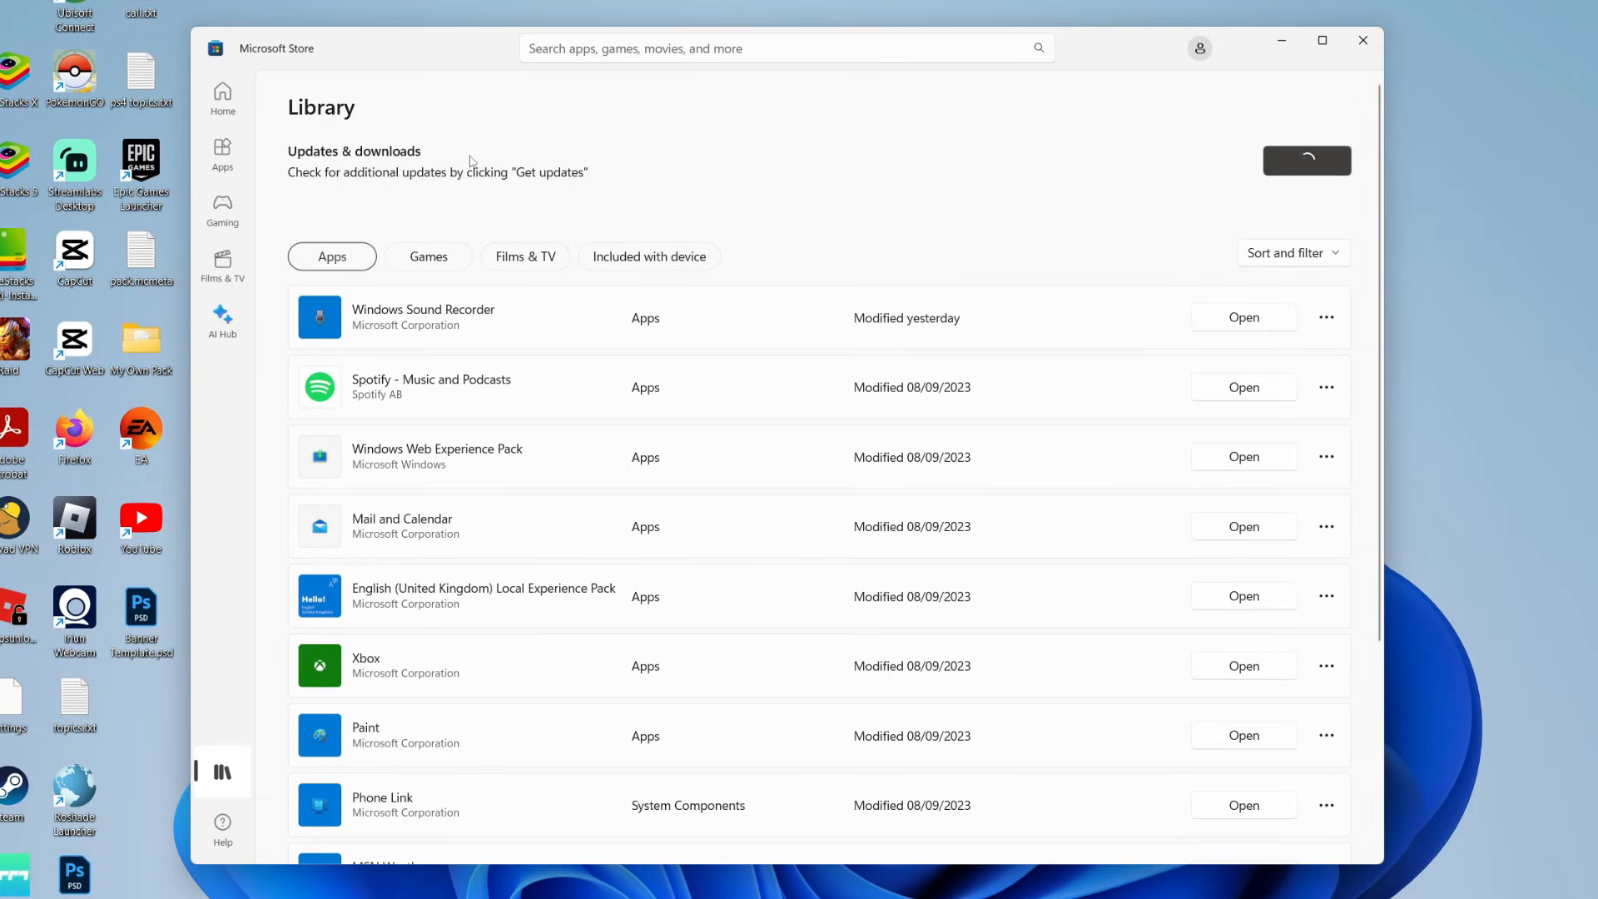
left_click(1307, 160)
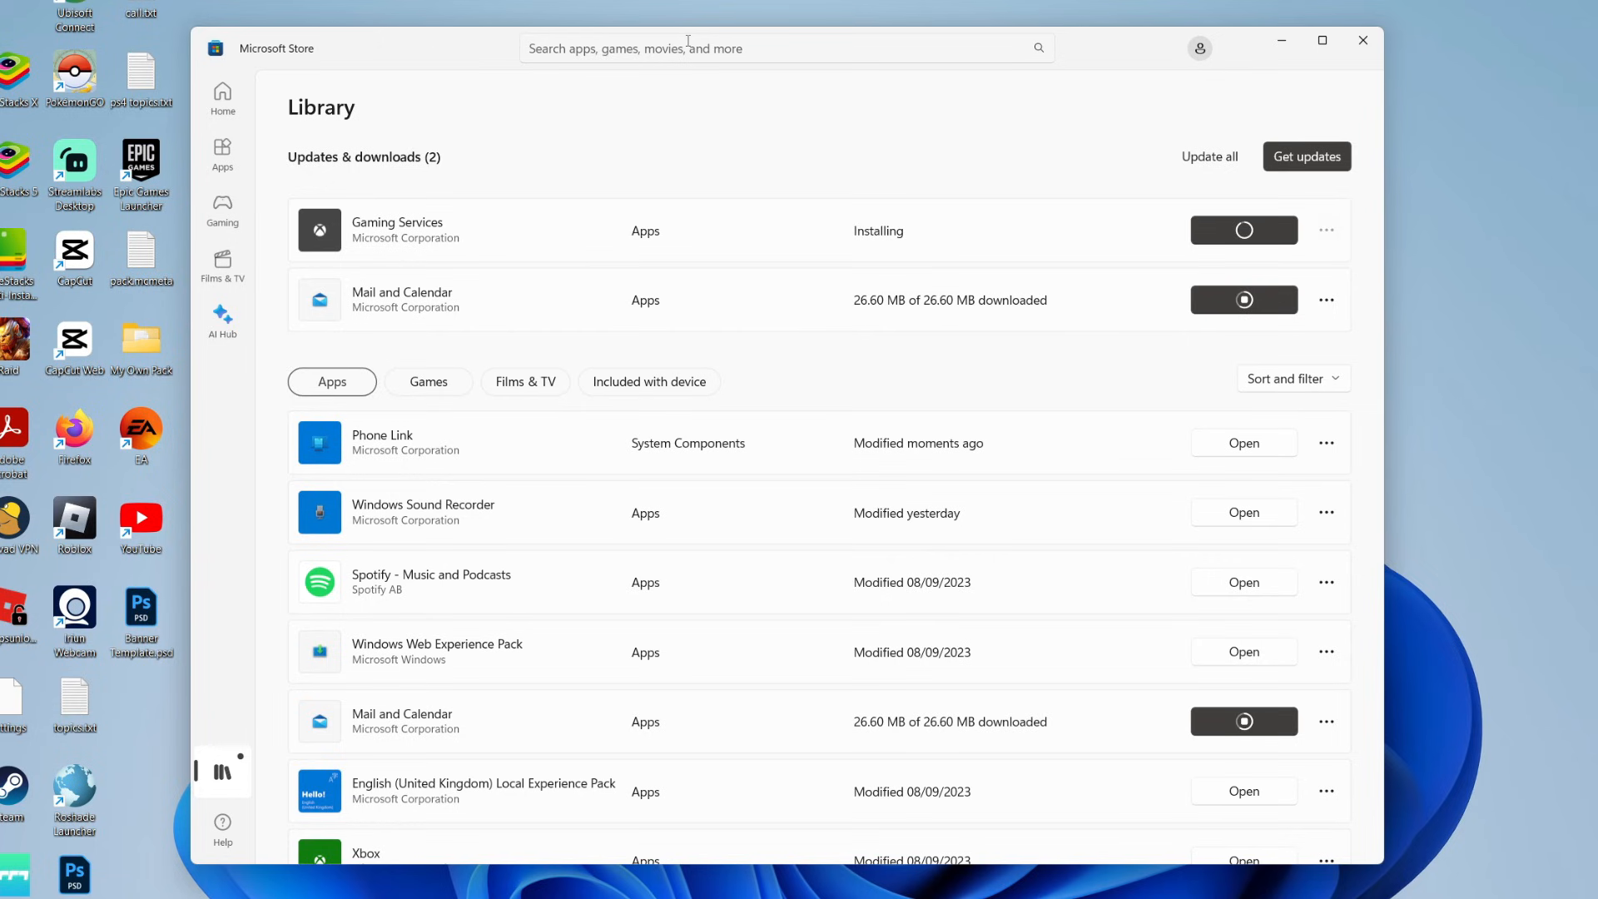
left_click(1362, 41)
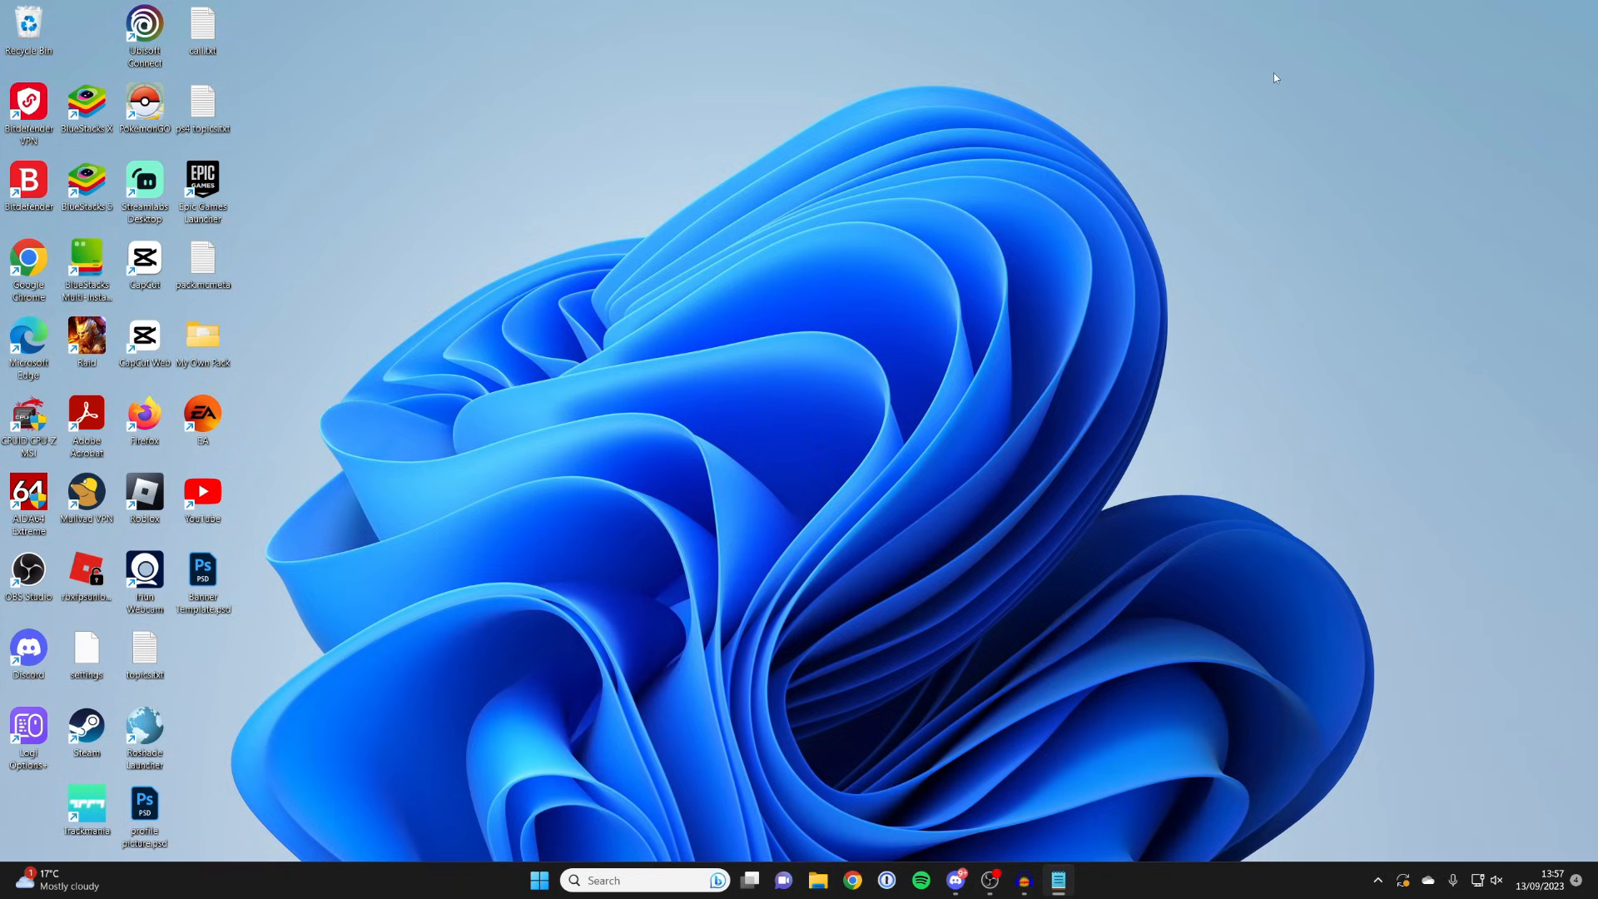
mouse_move(813, 485)
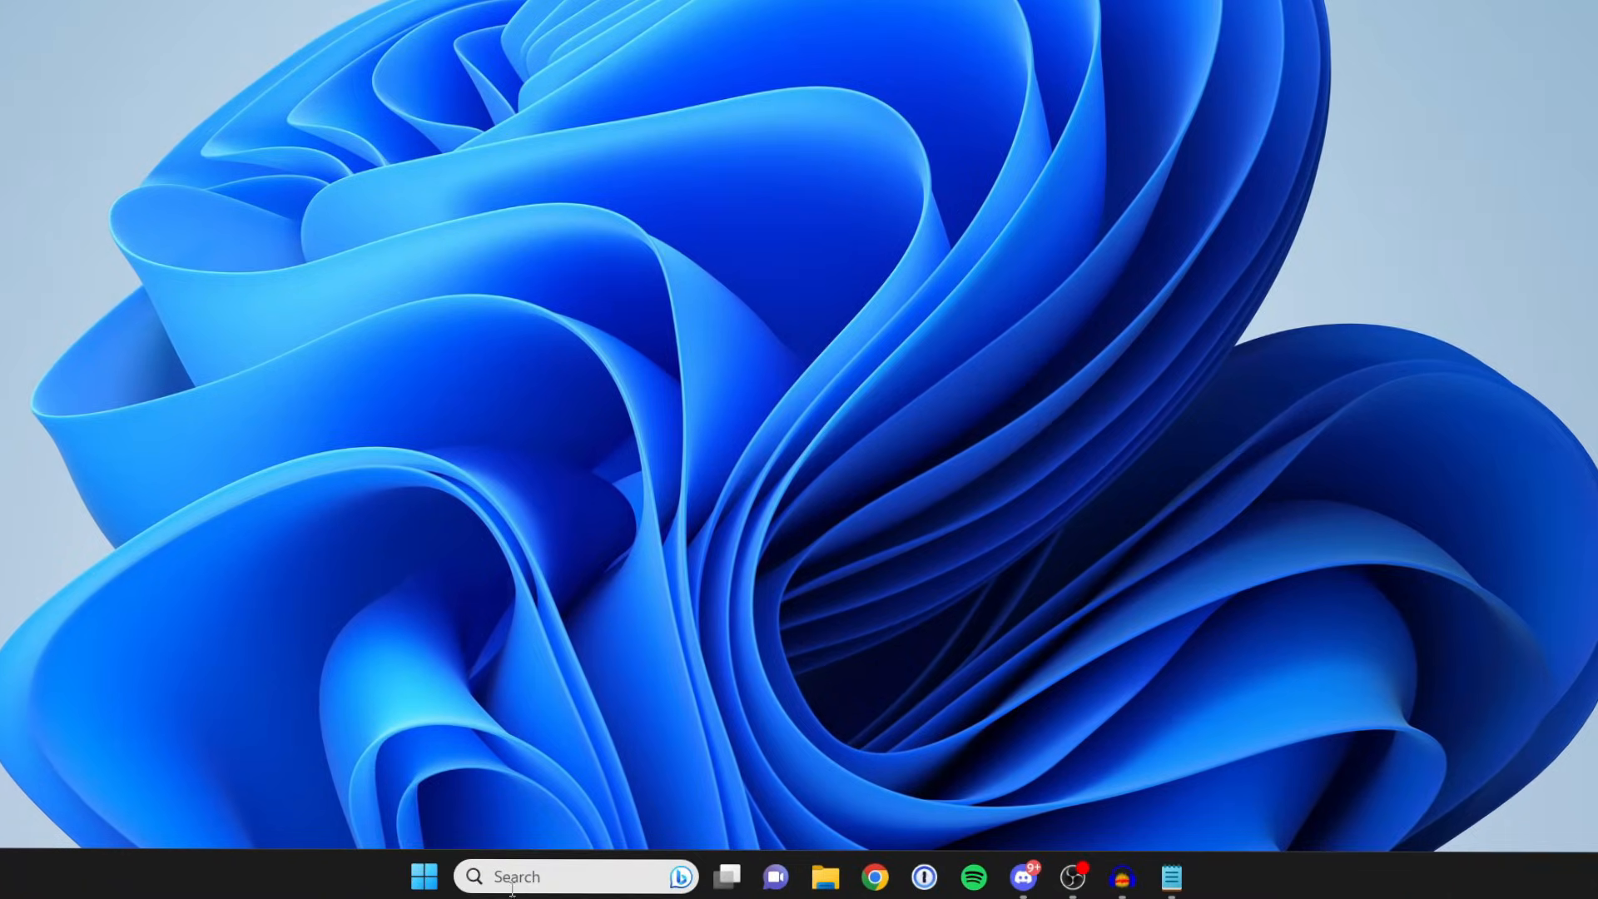
Step: Search Windows for 'xbox' to show the Xbox app as best match
type("xbox")
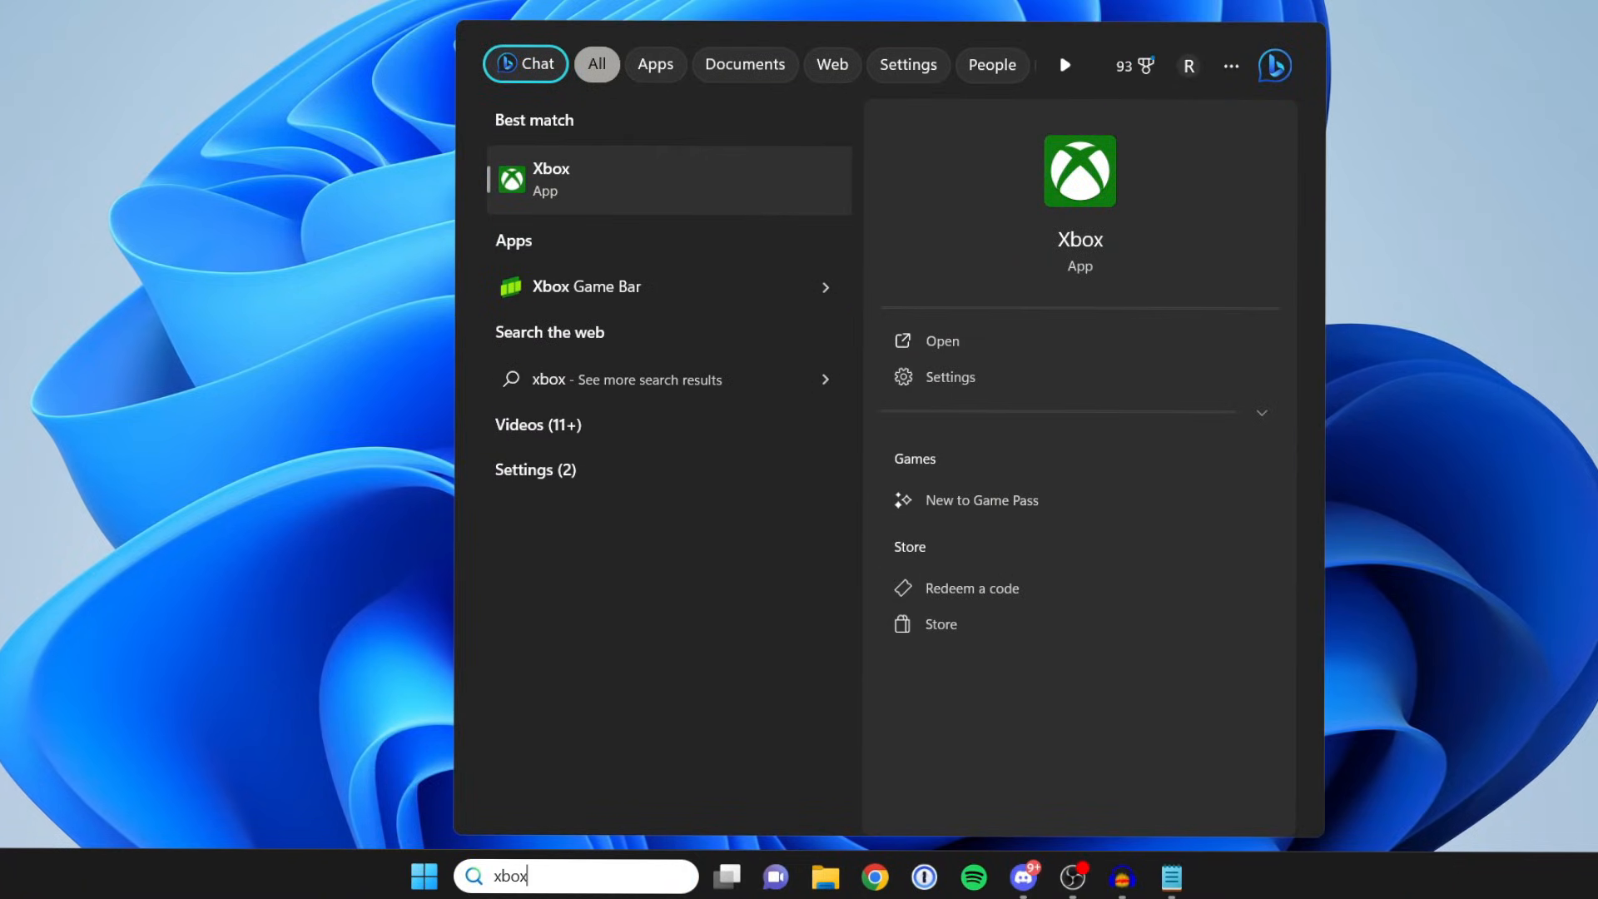
Step: Launch Xbox, open Minecraft for Windows from My Library, and choose Manage
left_click(669, 179)
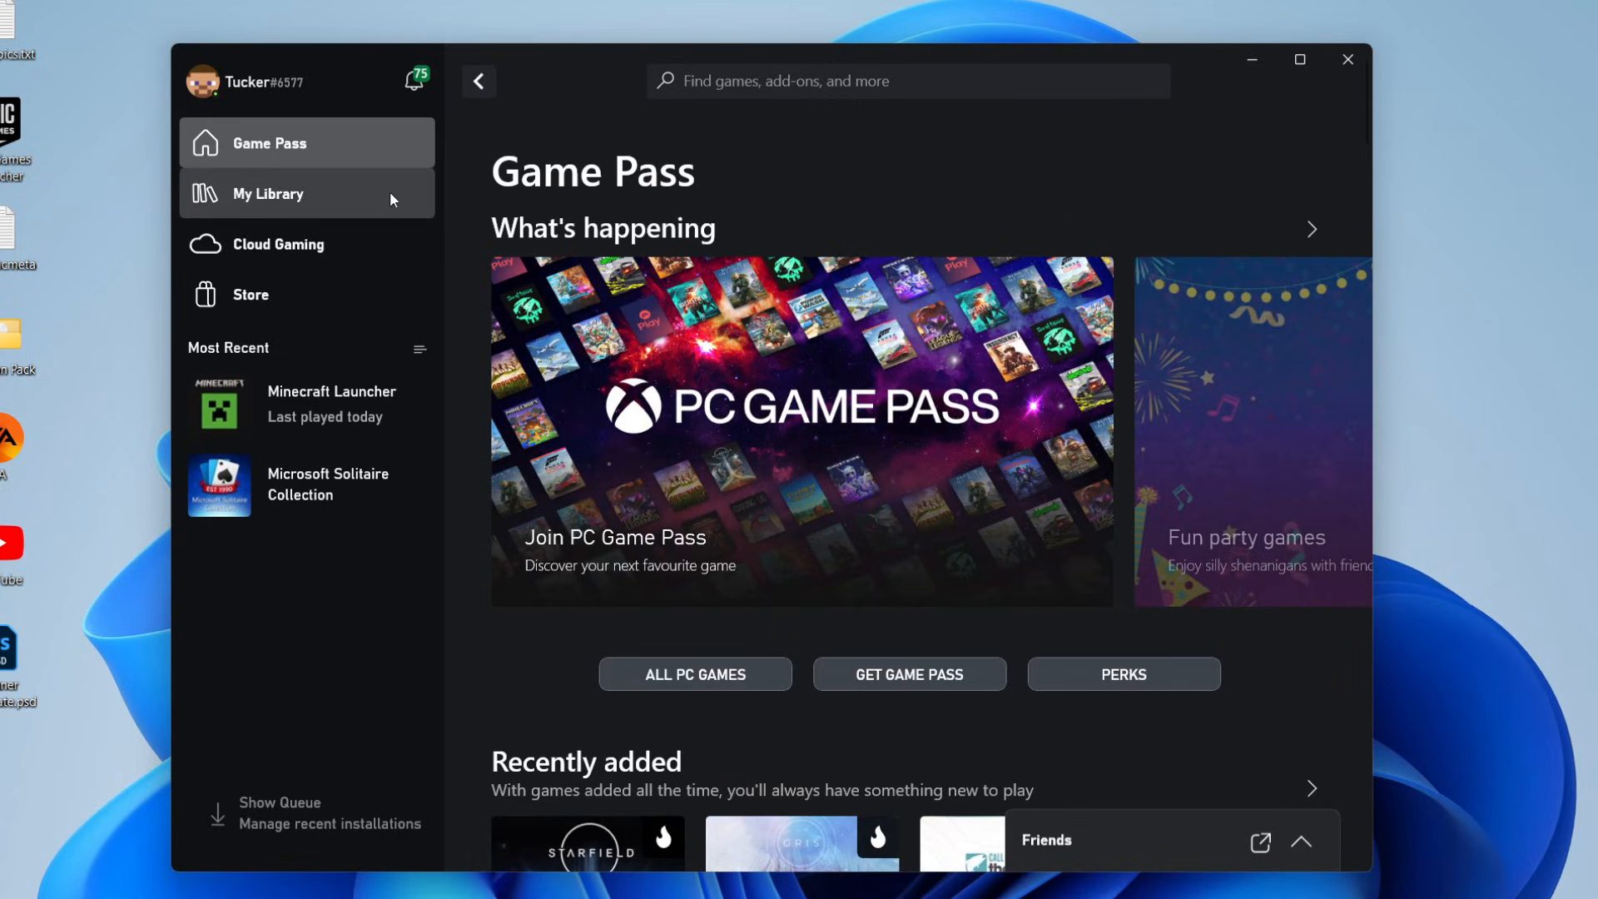
left_click(268, 195)
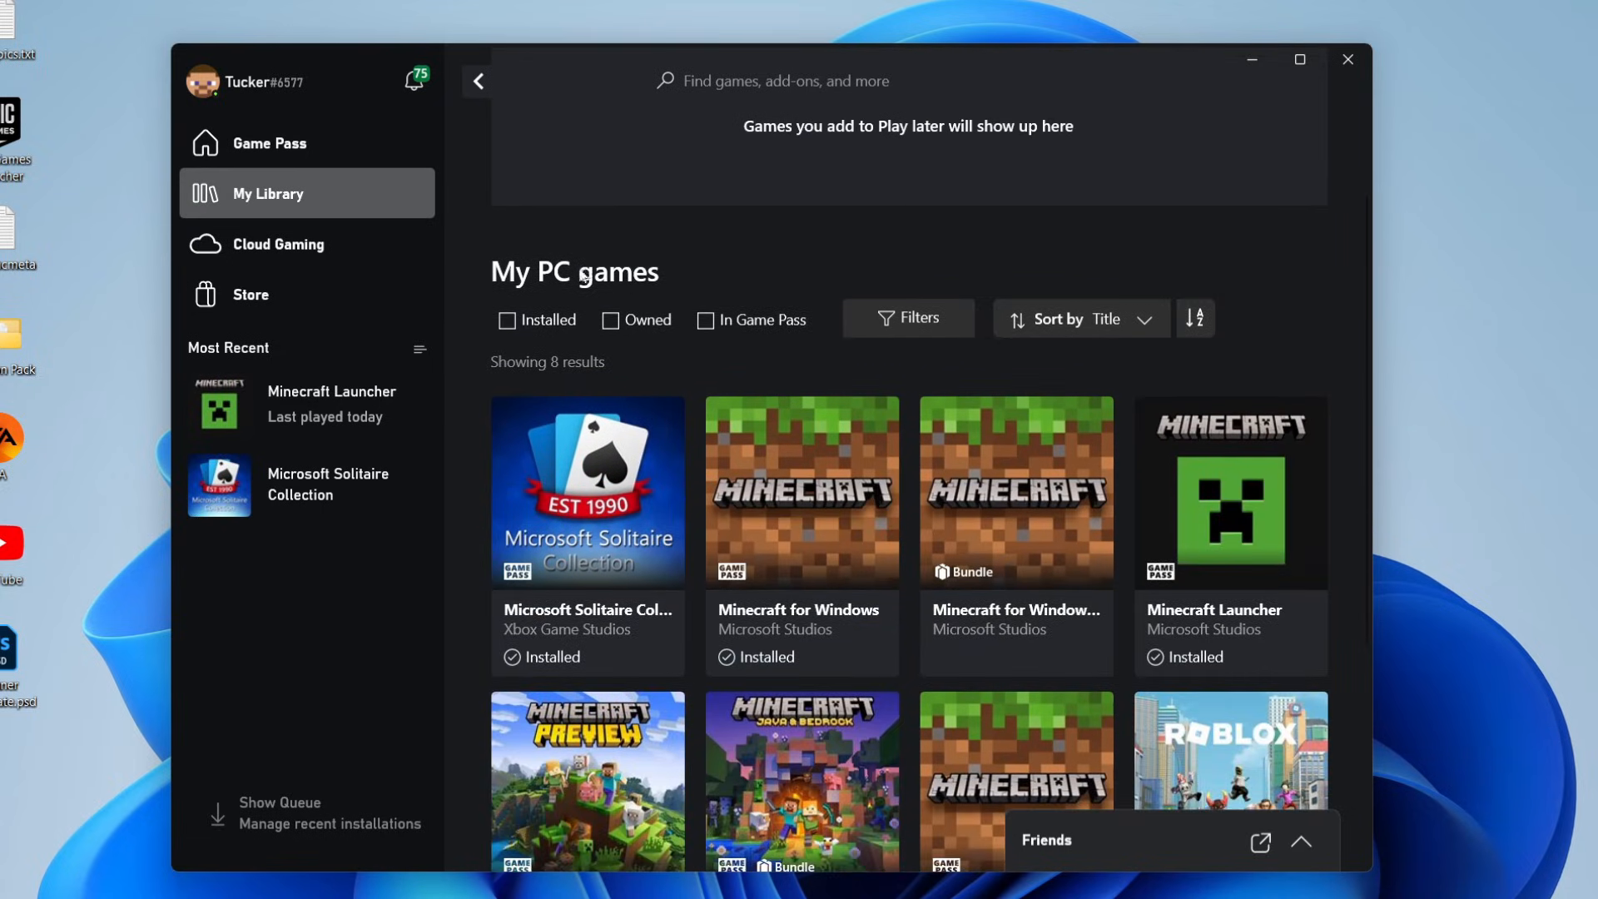
scroll("down", 3)
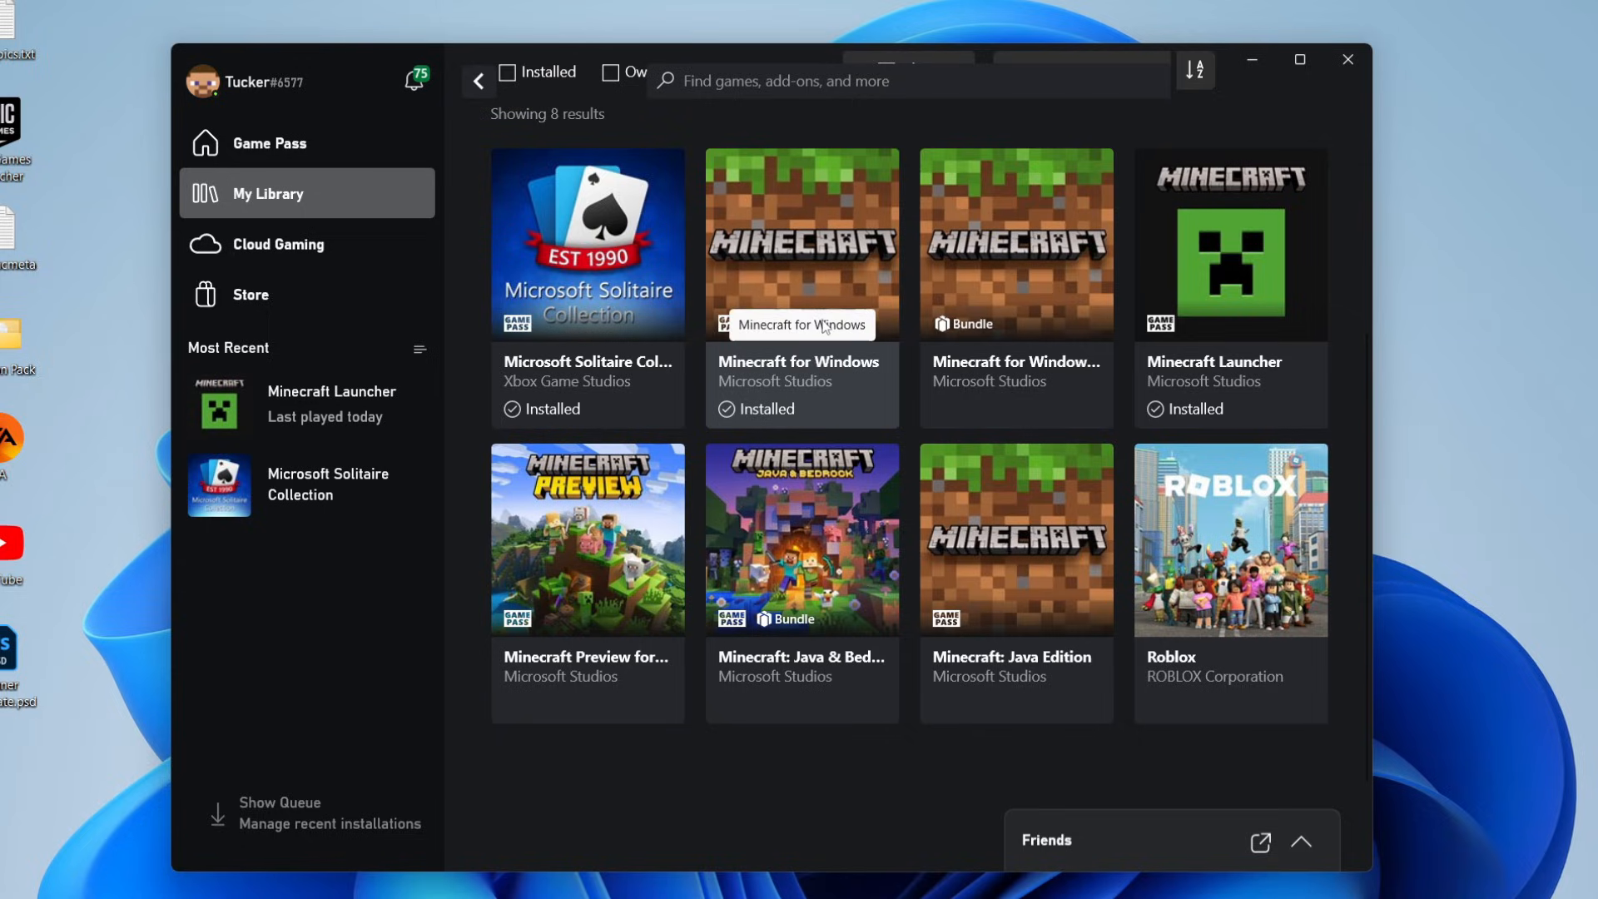
left_click(801, 242)
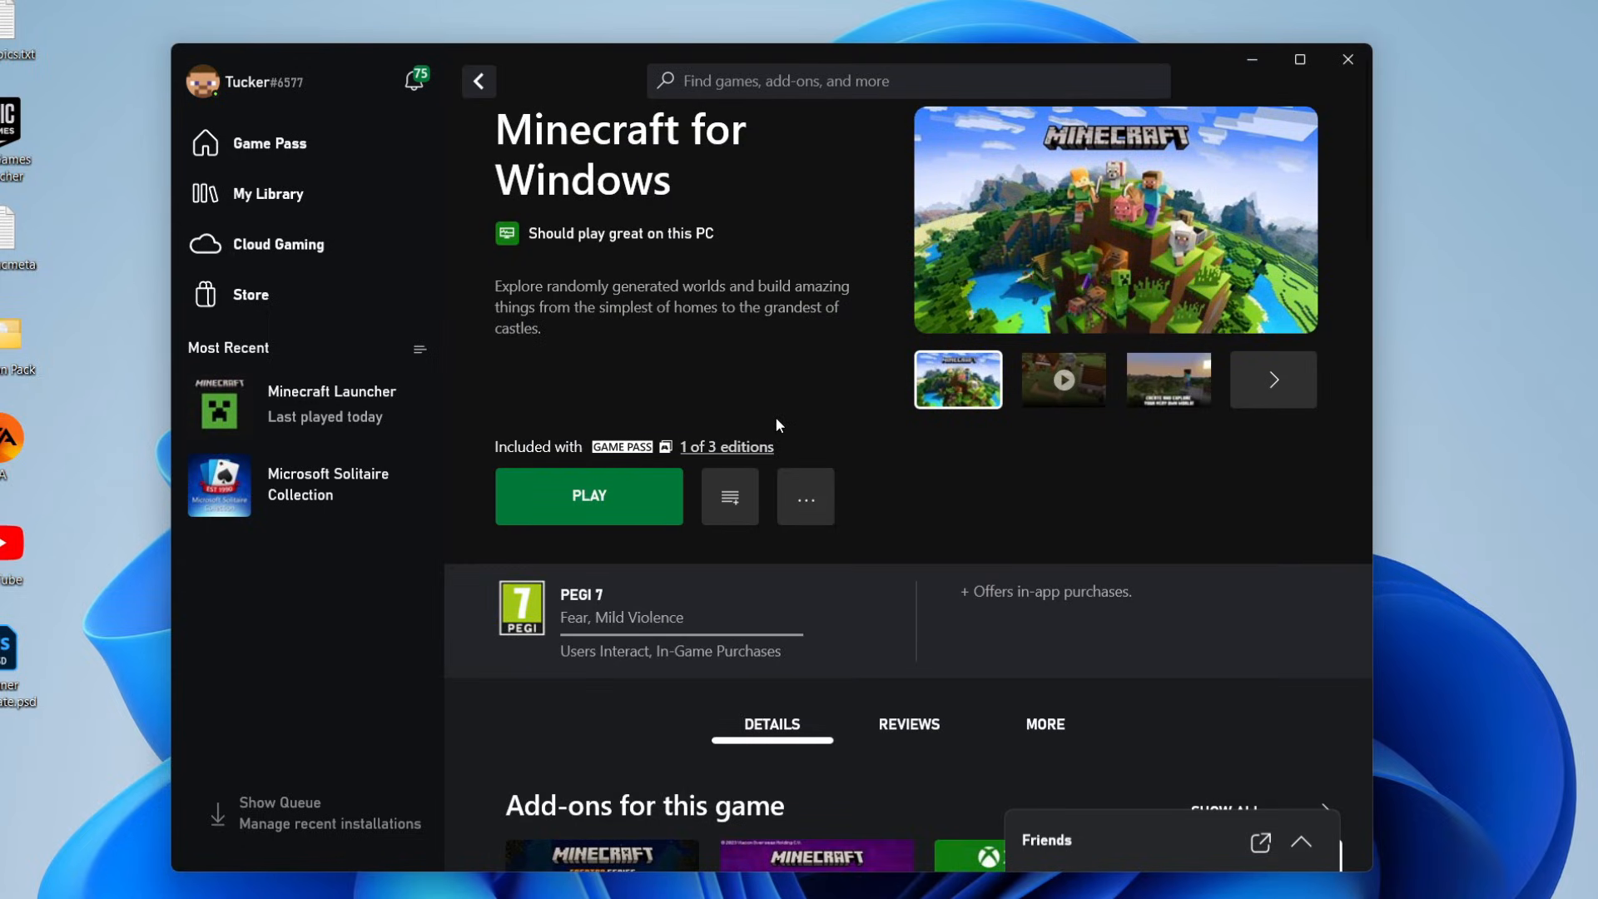
left_click(805, 498)
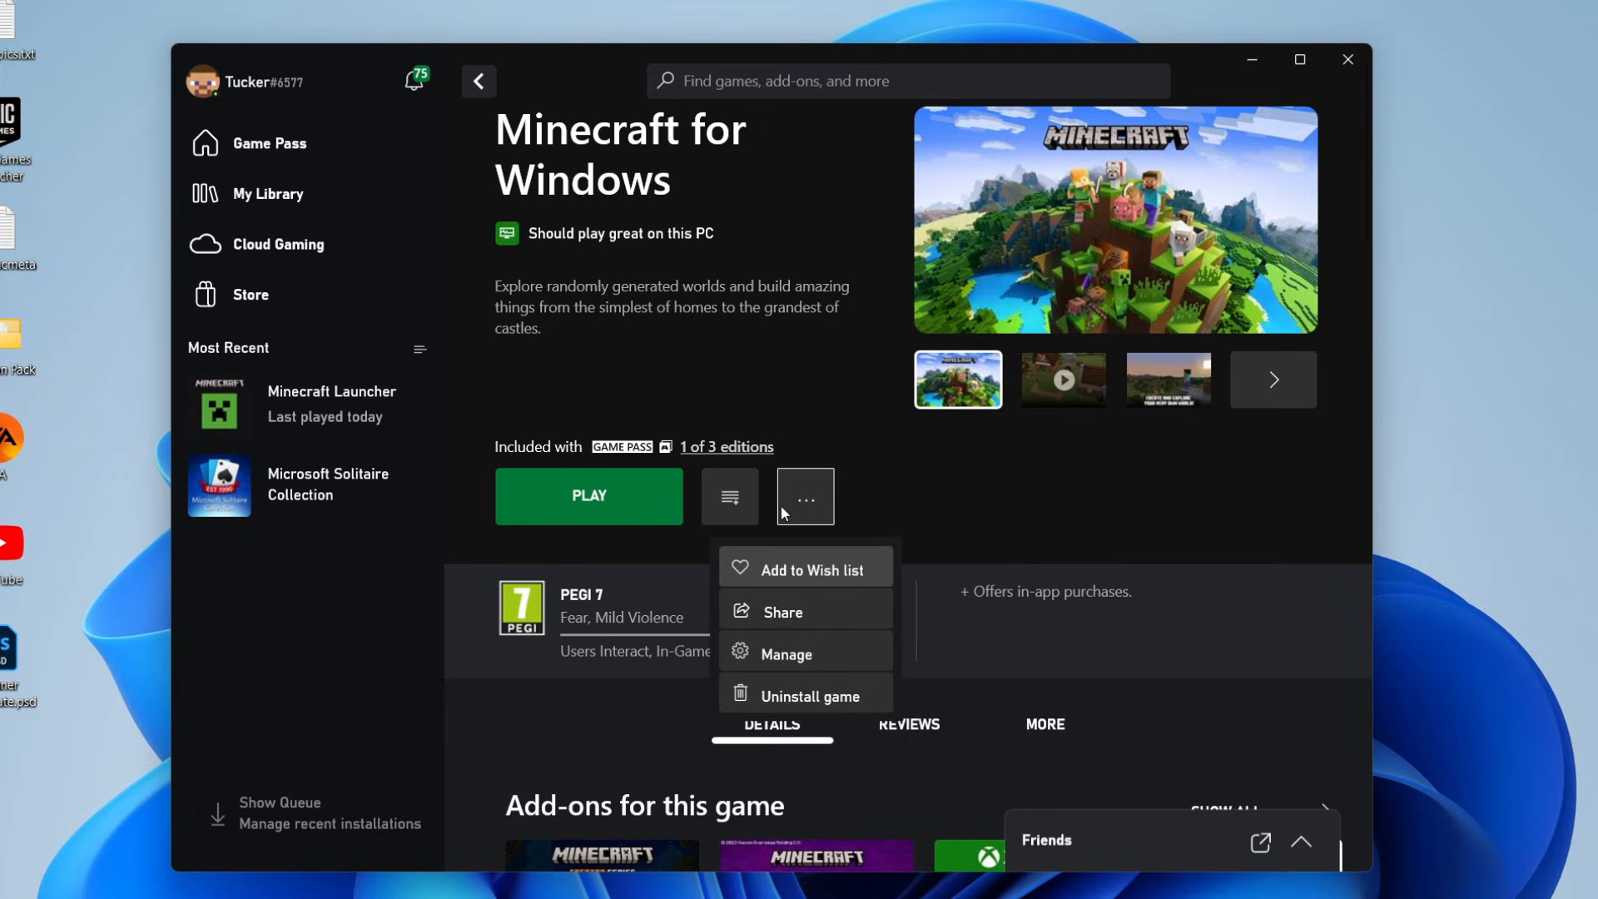
left_click(786, 660)
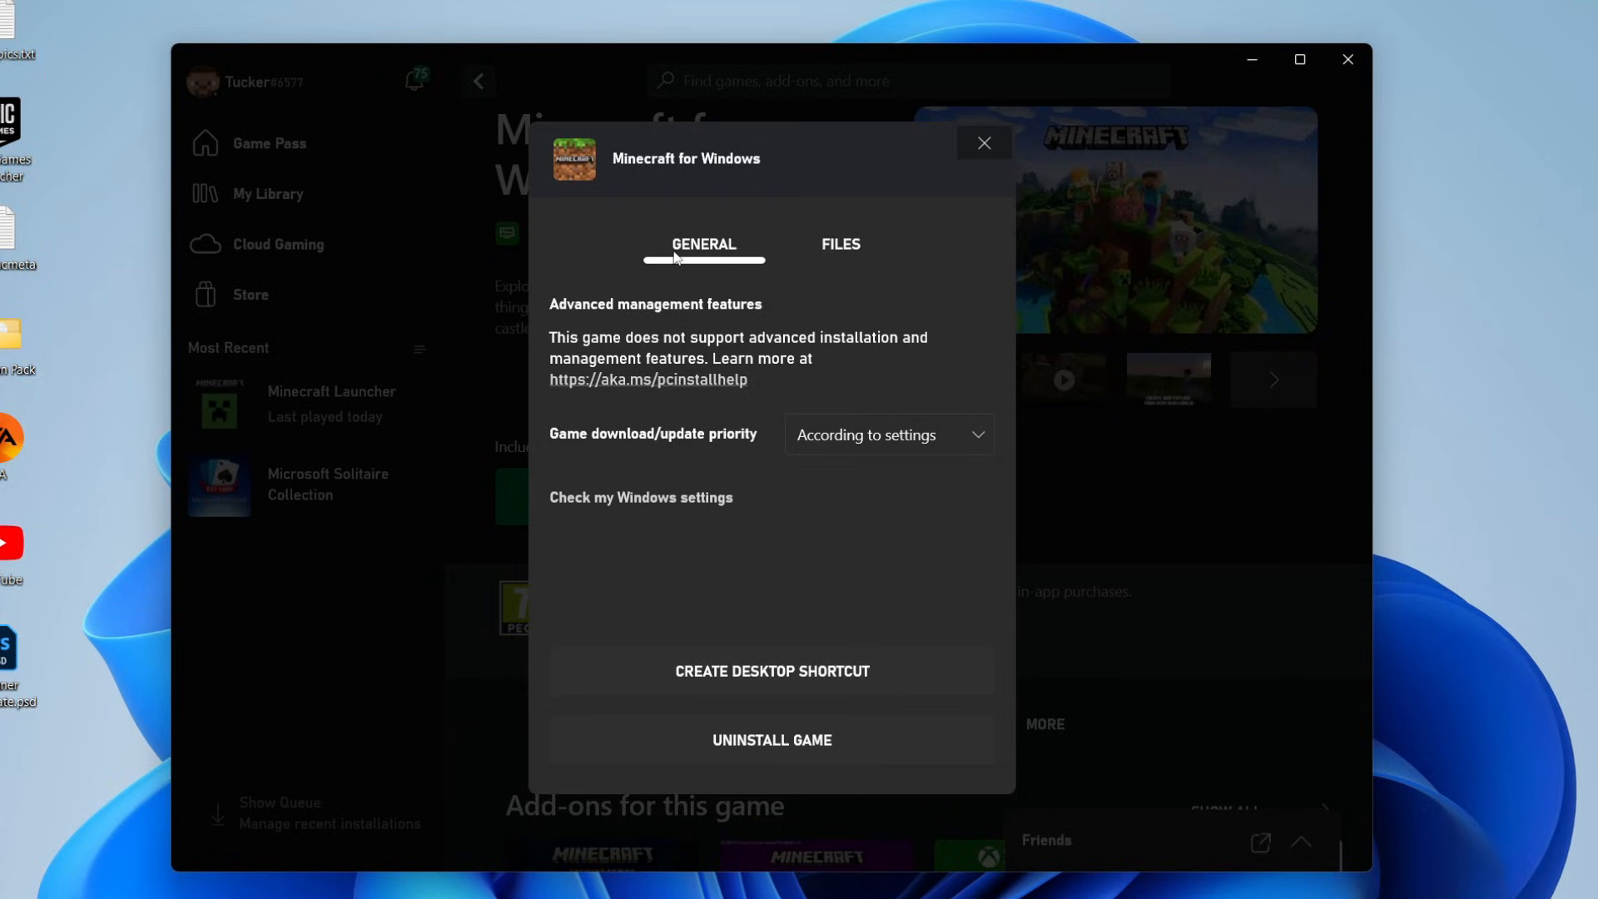
Step: Review Minecraft's installation files (version 1.20.1501.0, 1.16 GB), then close Xbox
left_click(841, 245)
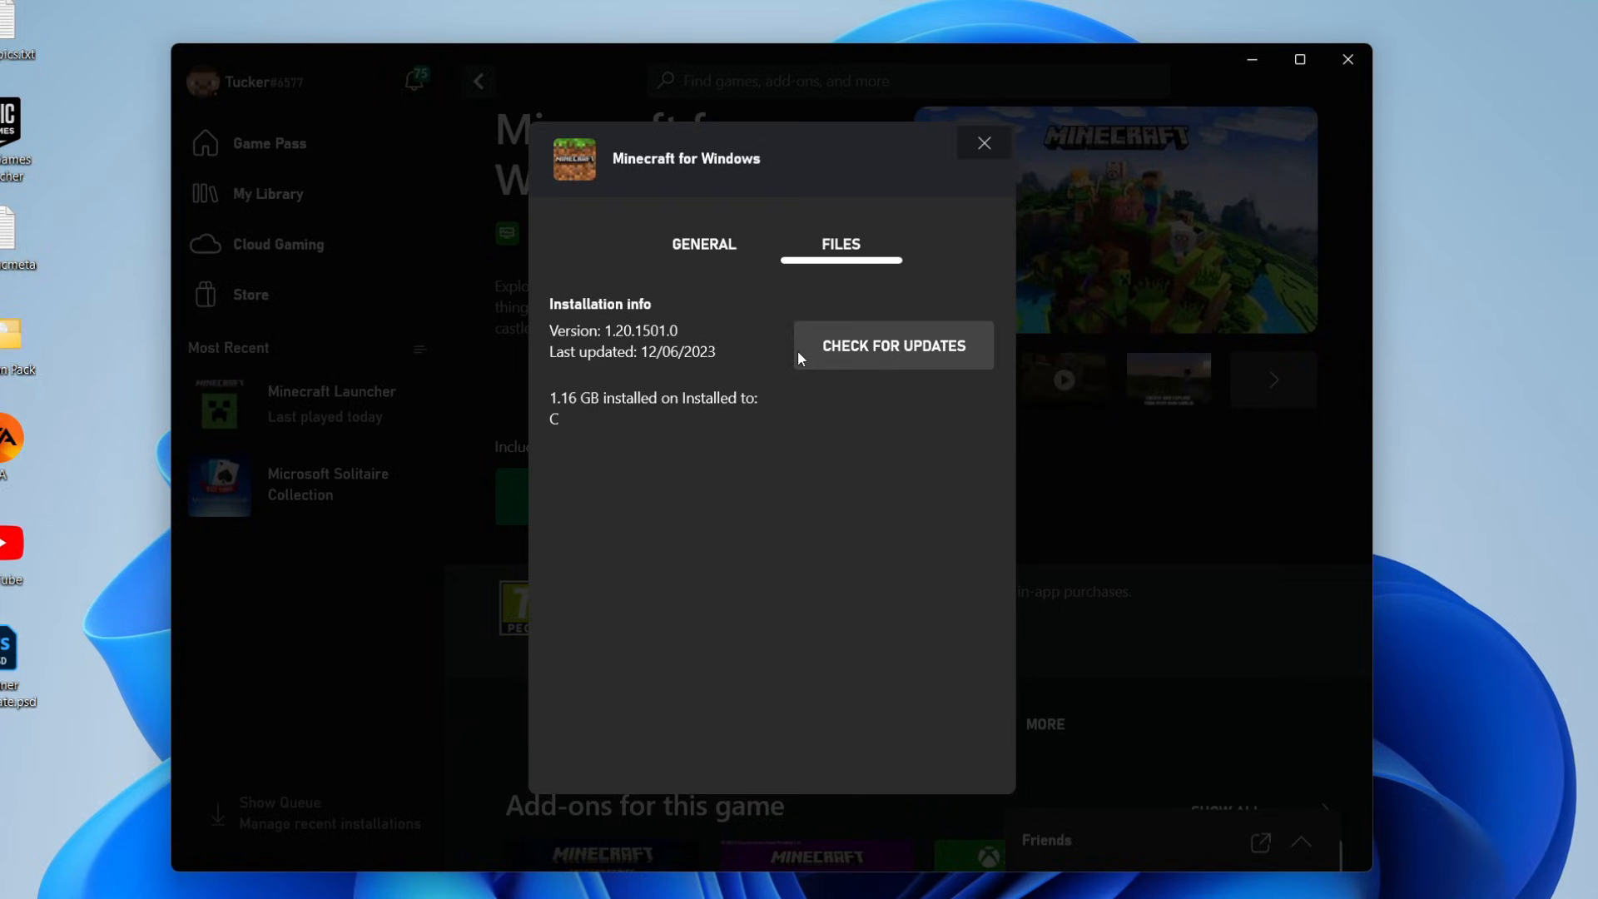
mouse_move(889, 353)
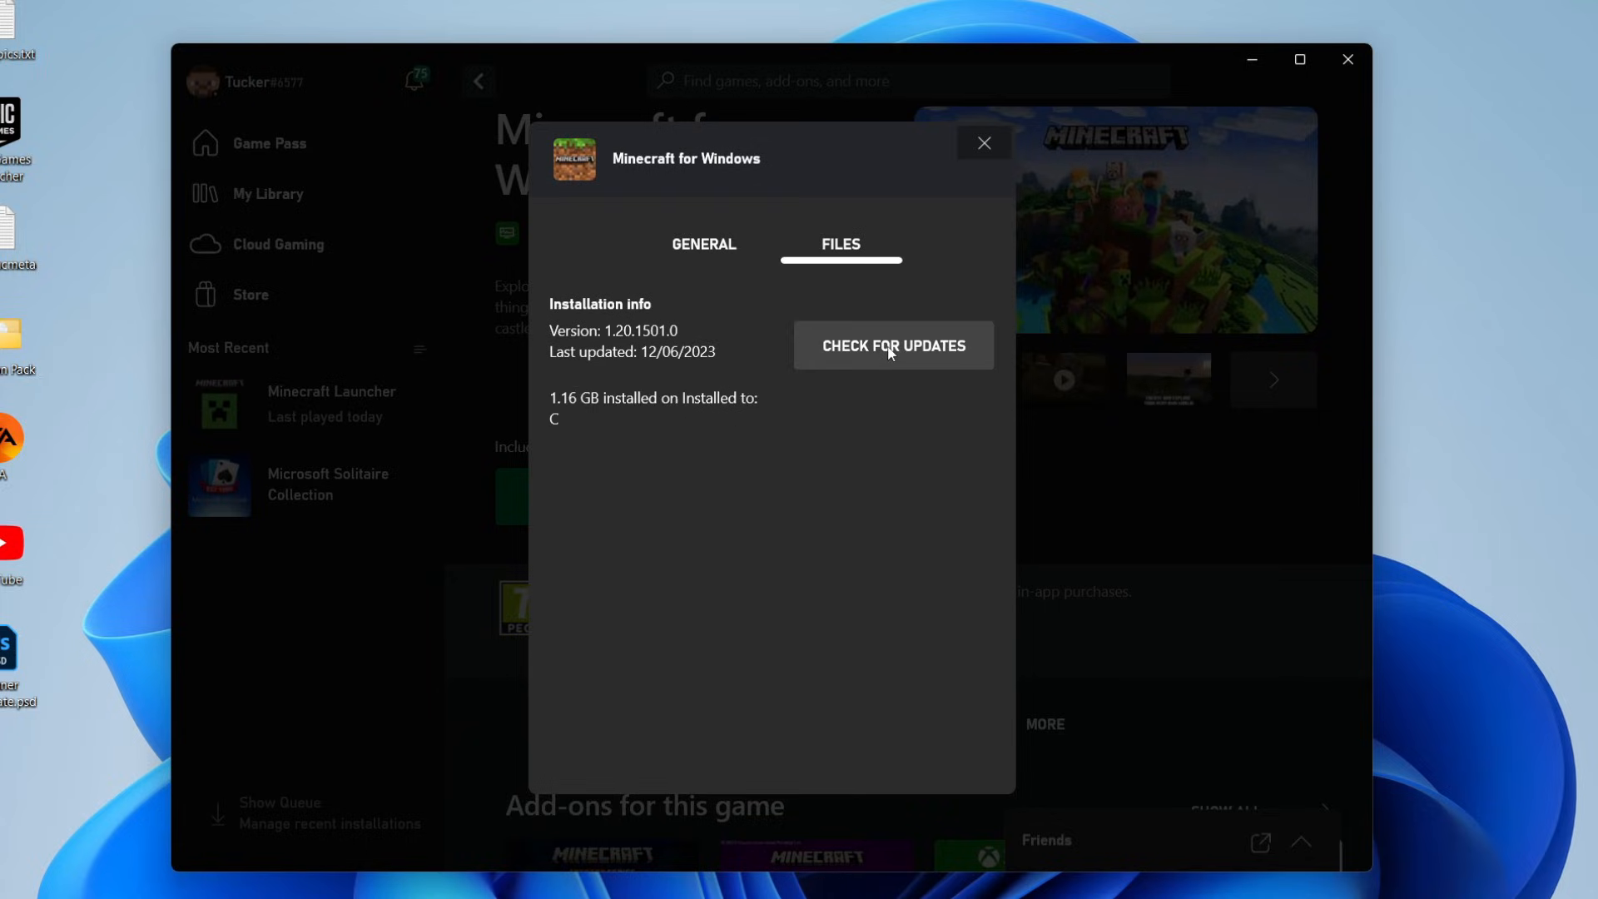
mouse_move(979, 357)
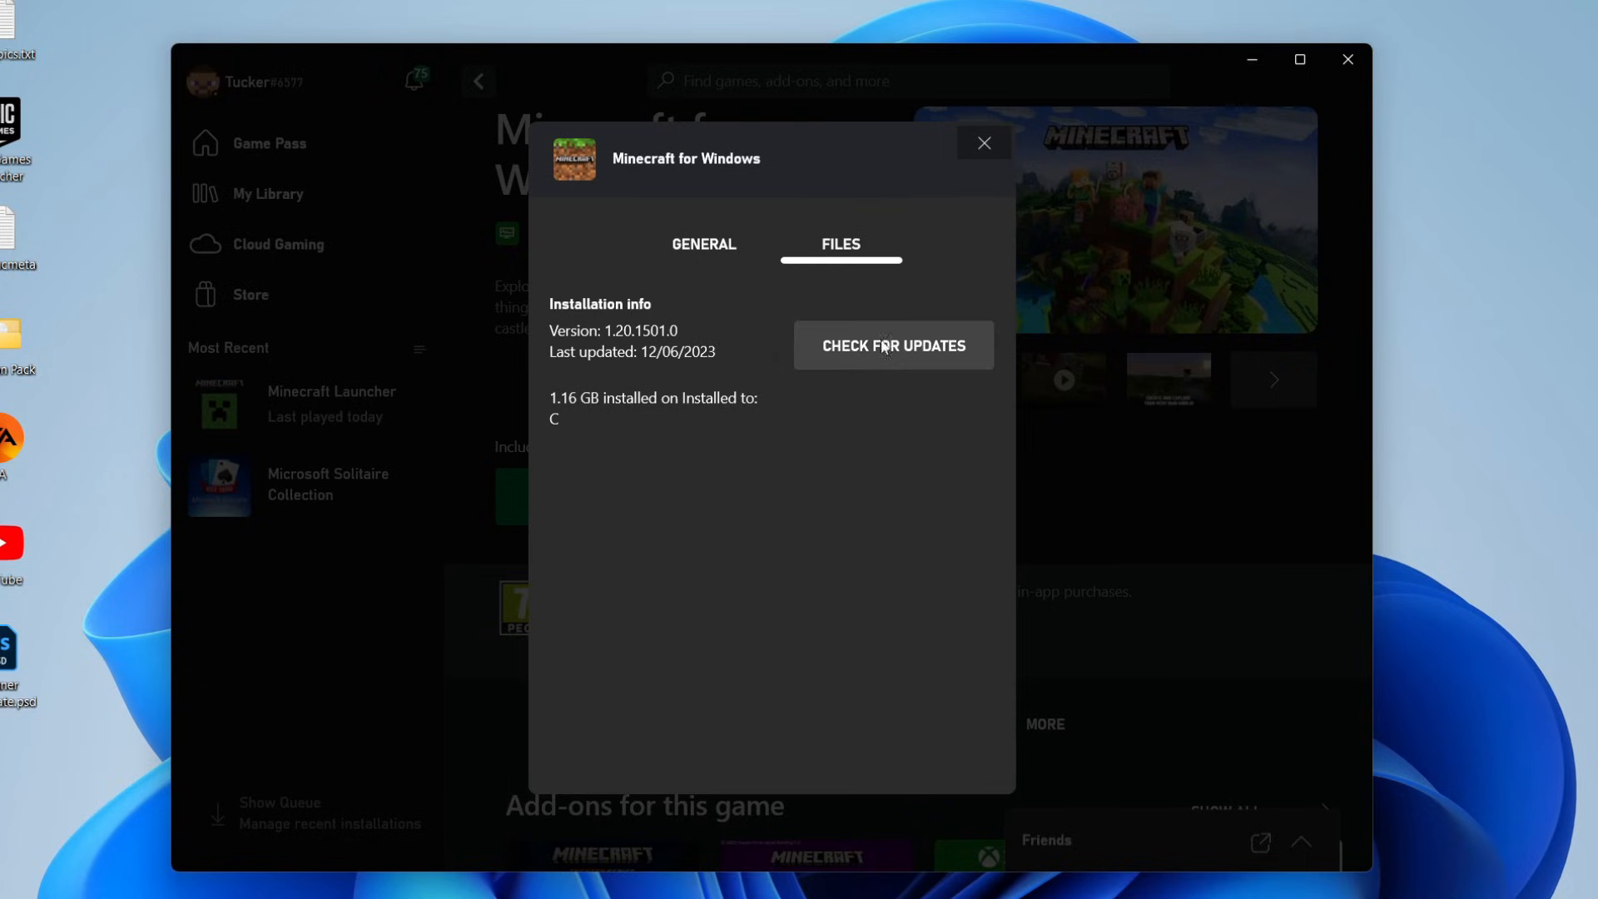
left_click(1348, 58)
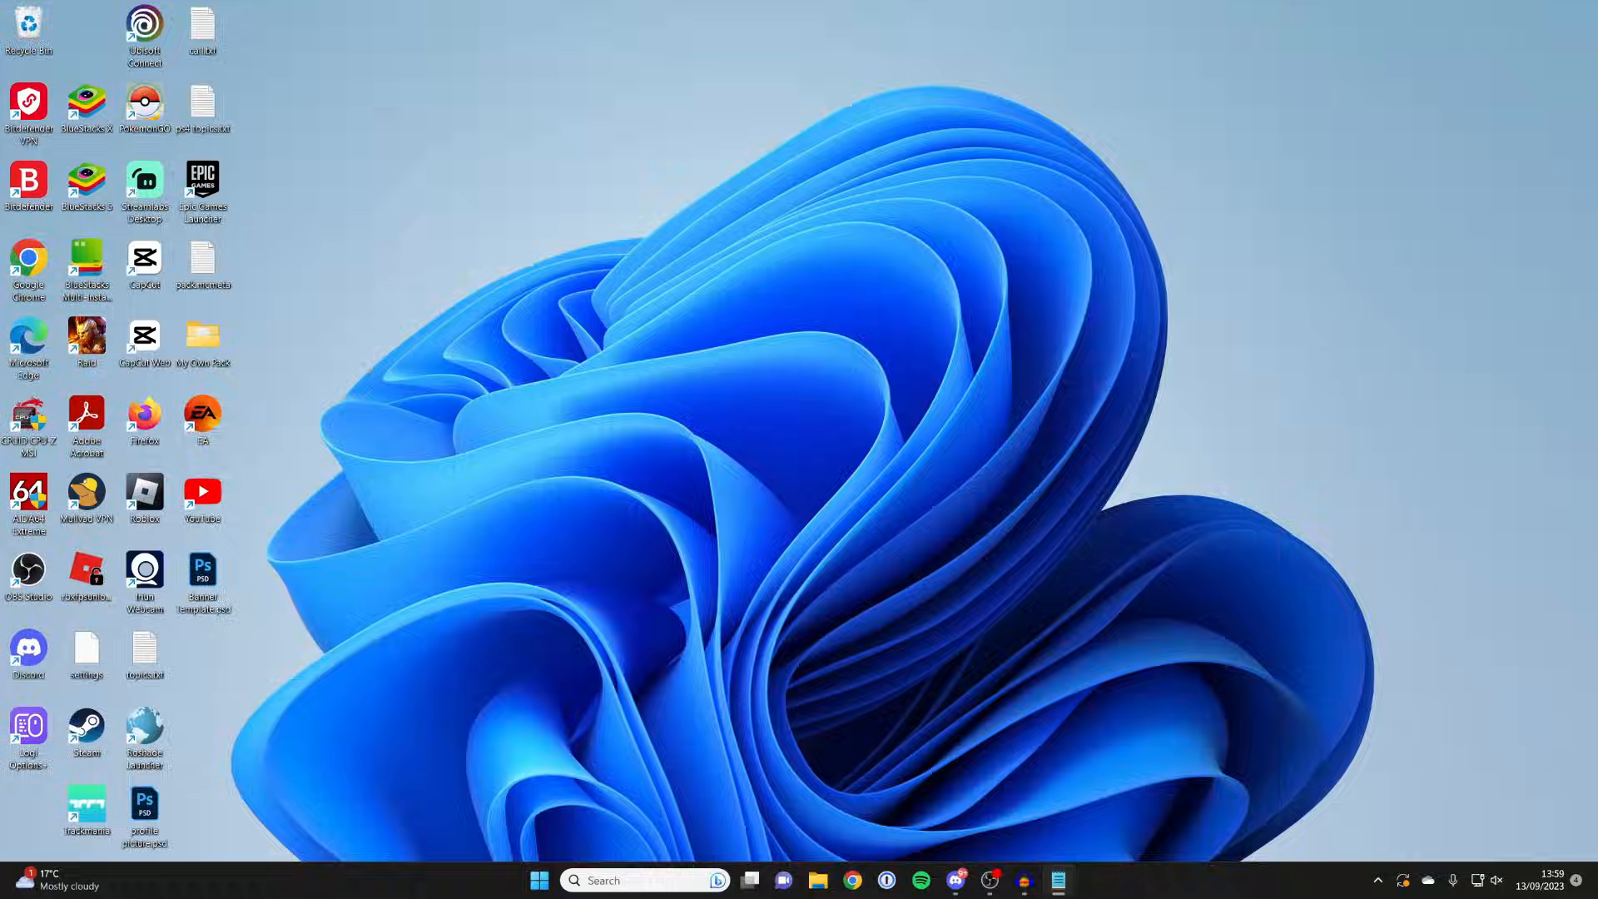